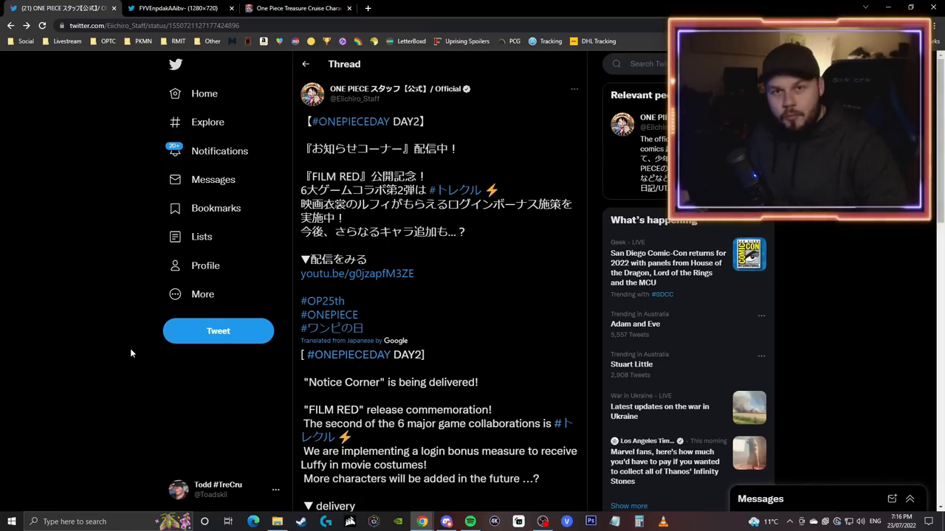
# View the tweet thread's attached OPTC announcement image at full size.
pyautogui.scroll(-3)
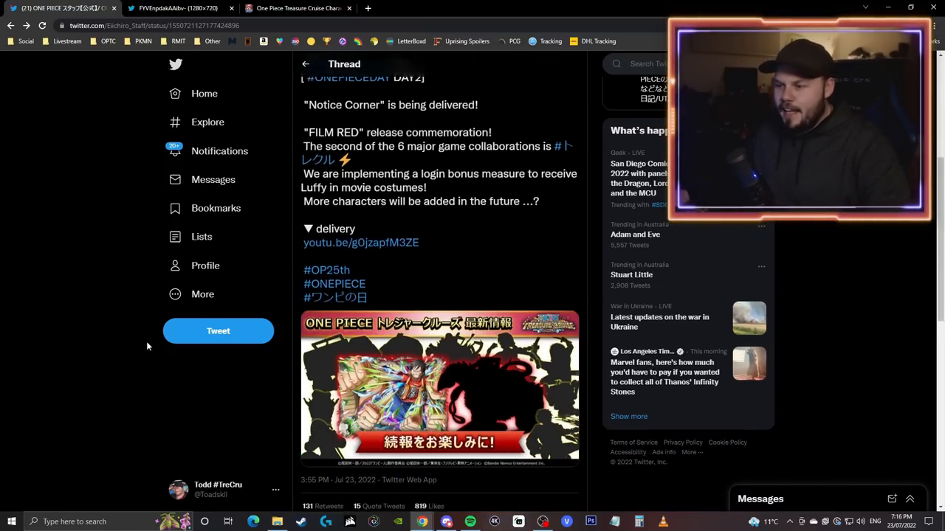
pyautogui.click(439, 389)
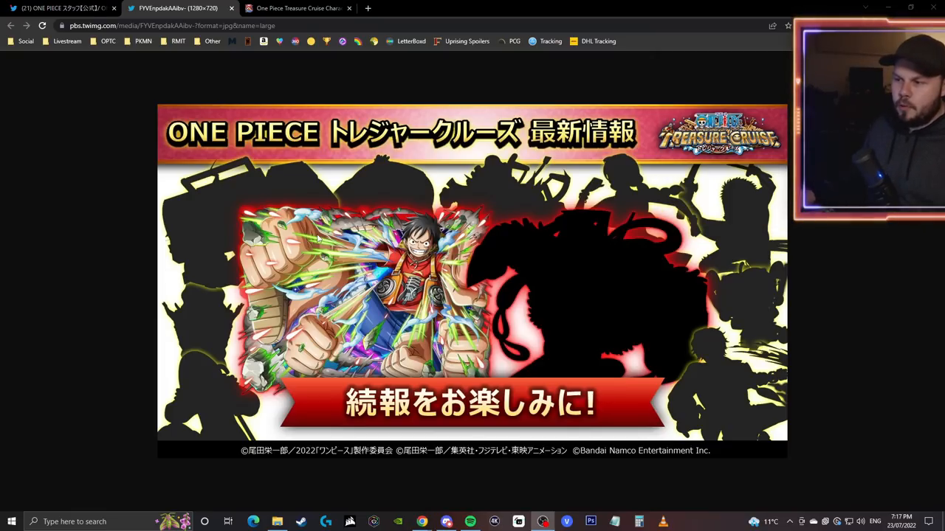
pyautogui.moveTo(487, 360)
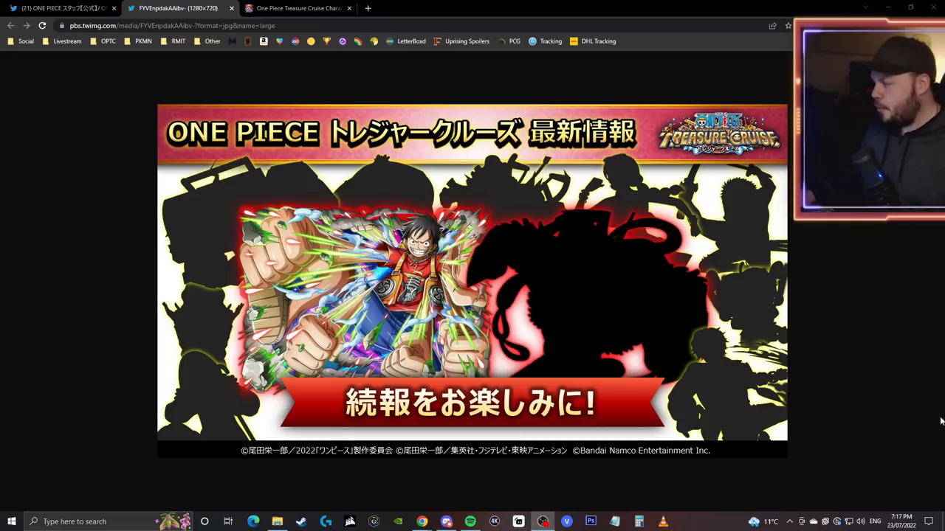
pyautogui.moveTo(687, 390)
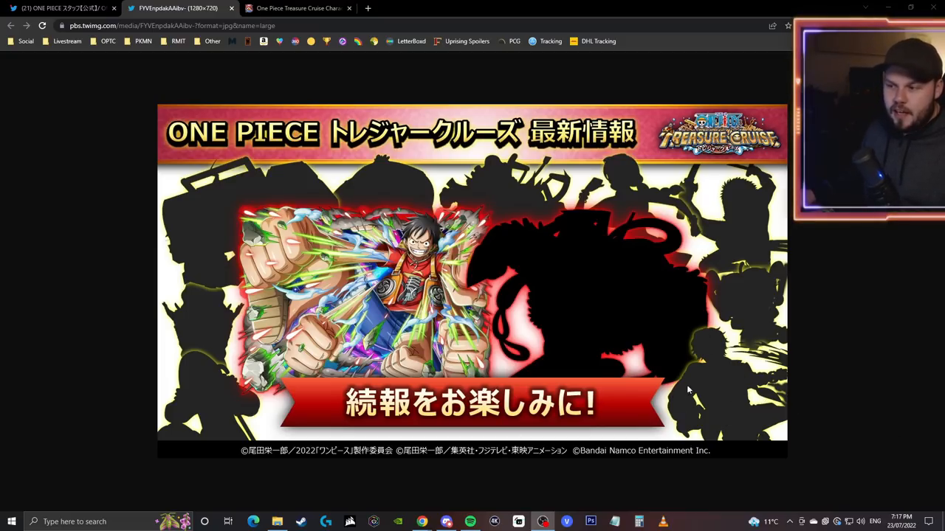
pyautogui.moveTo(742, 376)
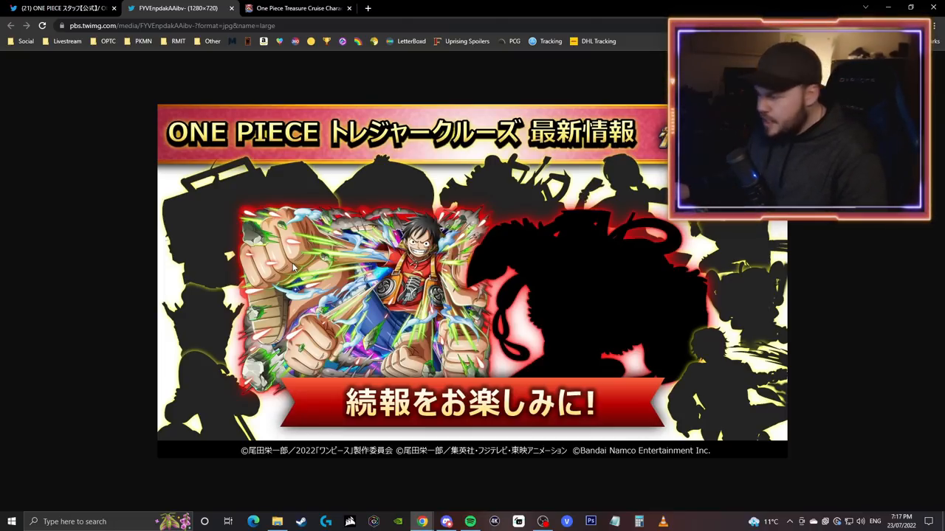
pyautogui.moveTo(639, 261)
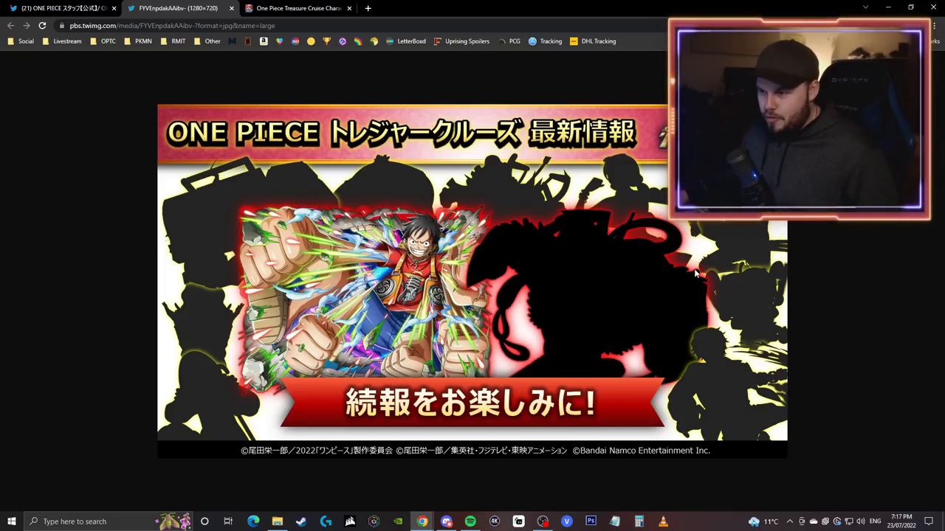
pyautogui.moveTo(705, 246)
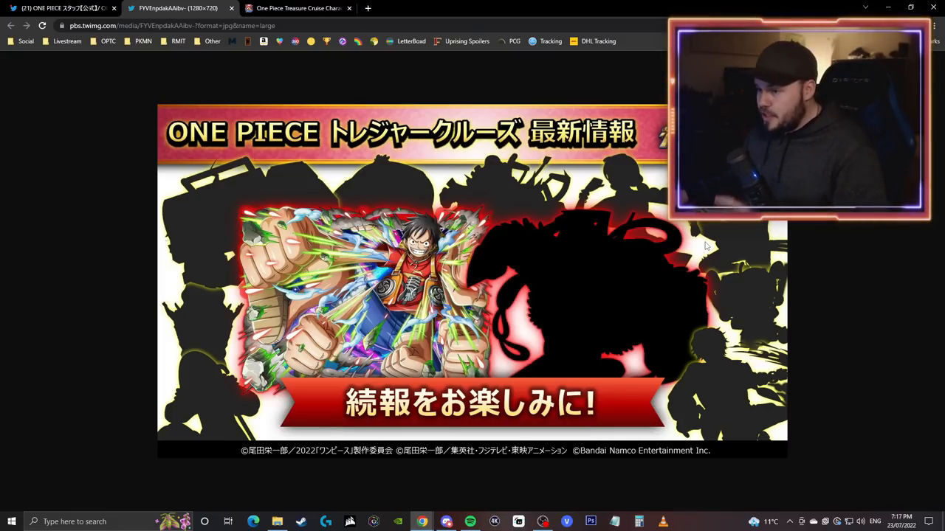
pyautogui.moveTo(837, 258)
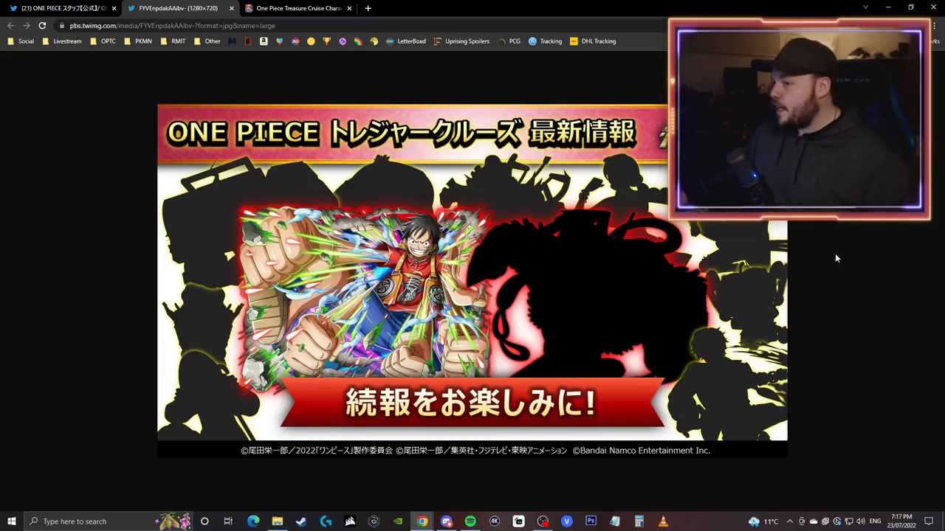
pyautogui.moveTo(890, 244)
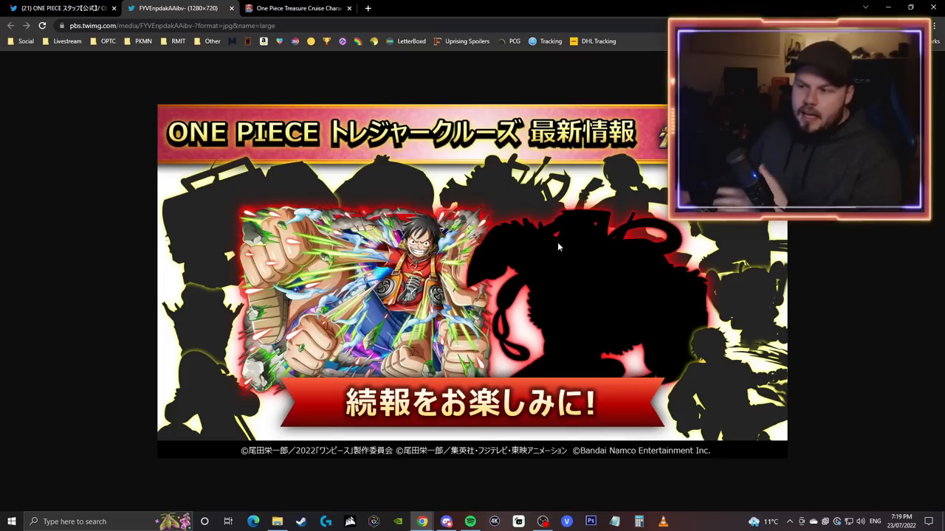
pyautogui.moveTo(655, 272)
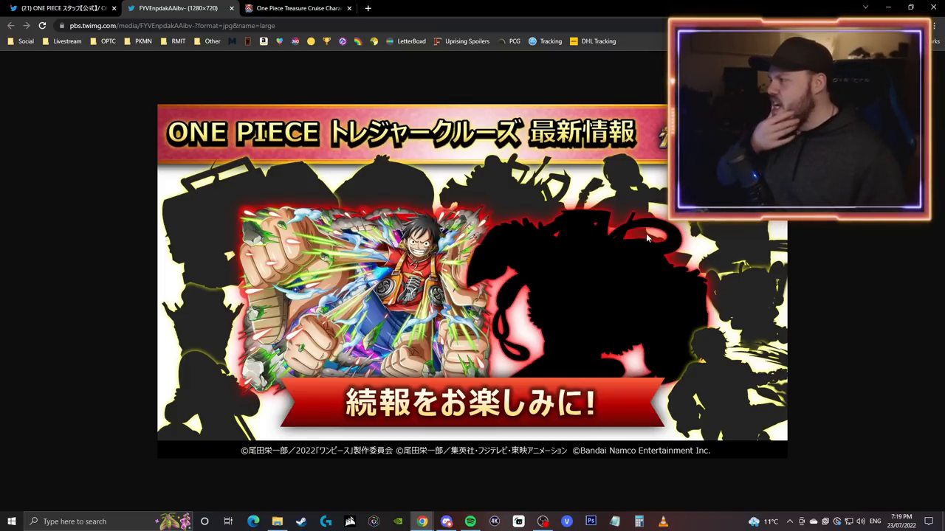
# View page 2 of the stampede results (entries 11-20 of 41), then return to page 1.
pyautogui.click(296, 8)
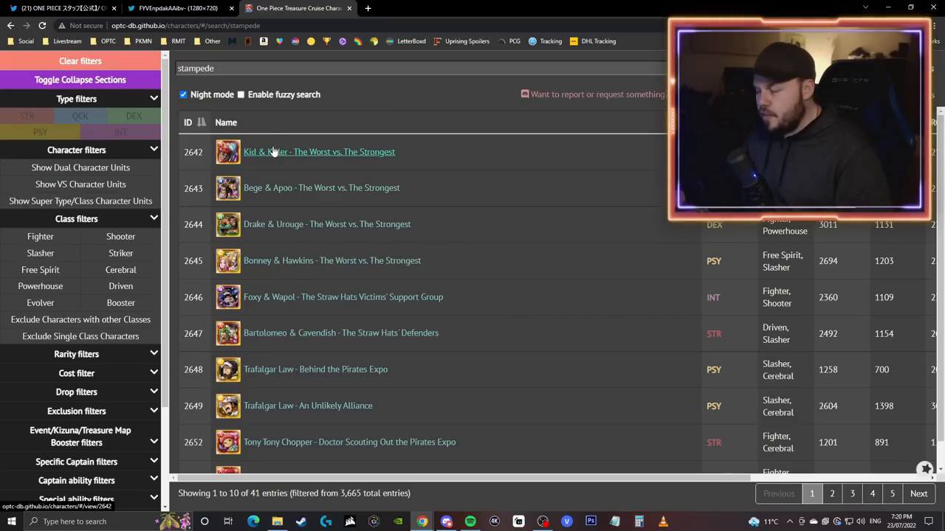
pyautogui.scroll(-3)
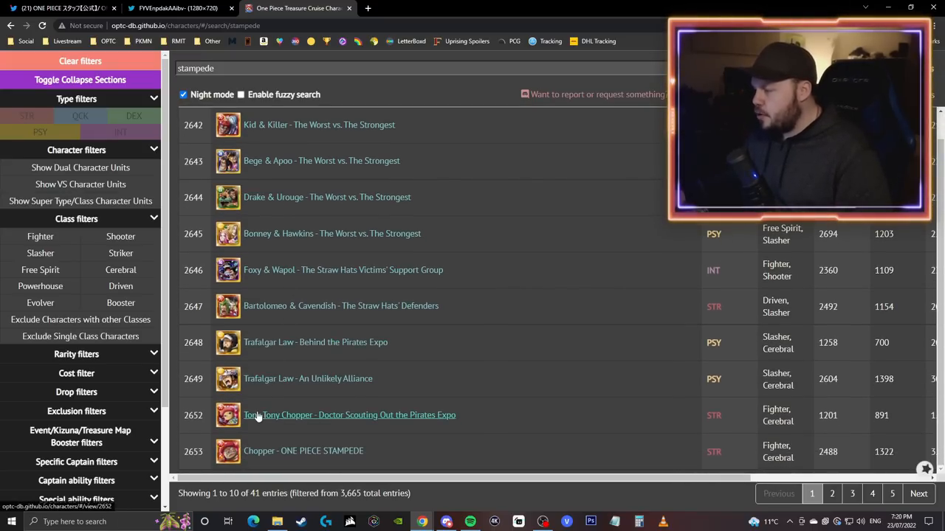
pyautogui.click(832, 493)
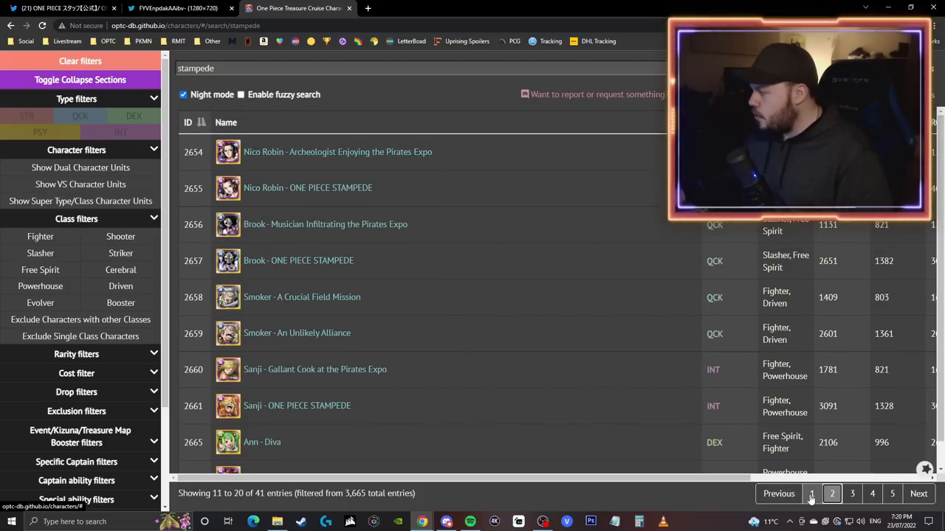
pyautogui.click(812, 494)
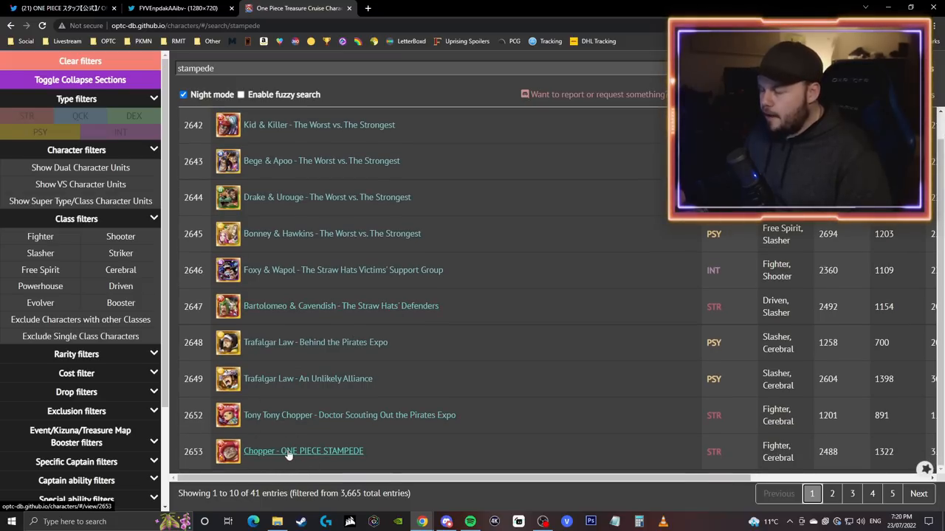
pyautogui.moveTo(259, 468)
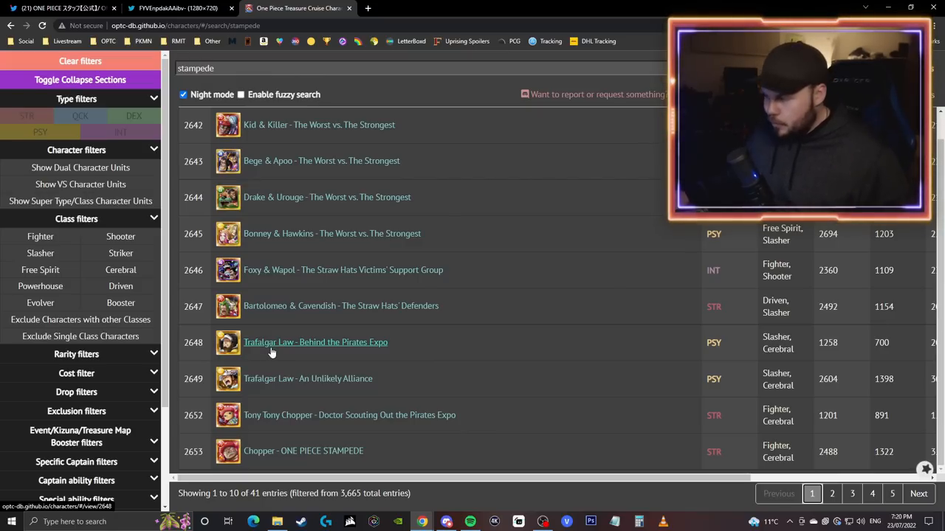
pyautogui.moveTo(299, 384)
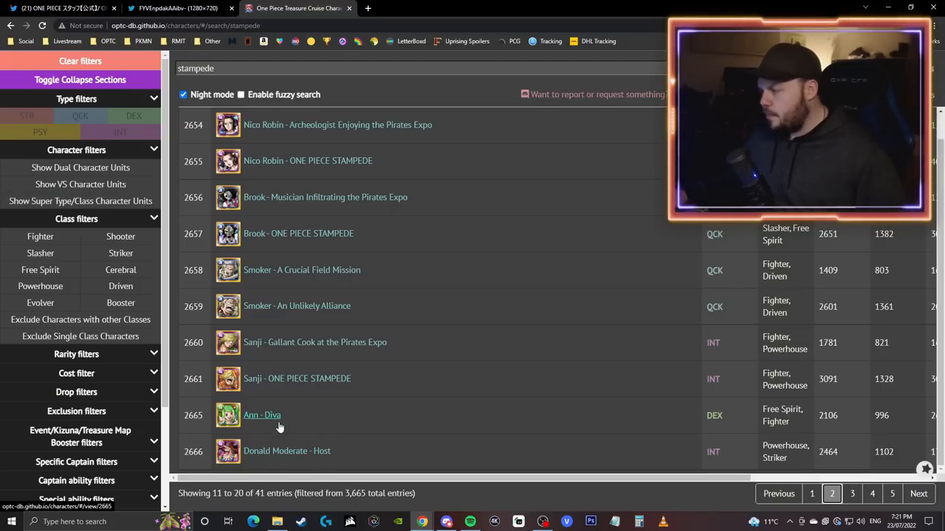
# Page through the stampede results to pages 3 and 4, then back between pages 1 and 2.
pyautogui.click(852, 494)
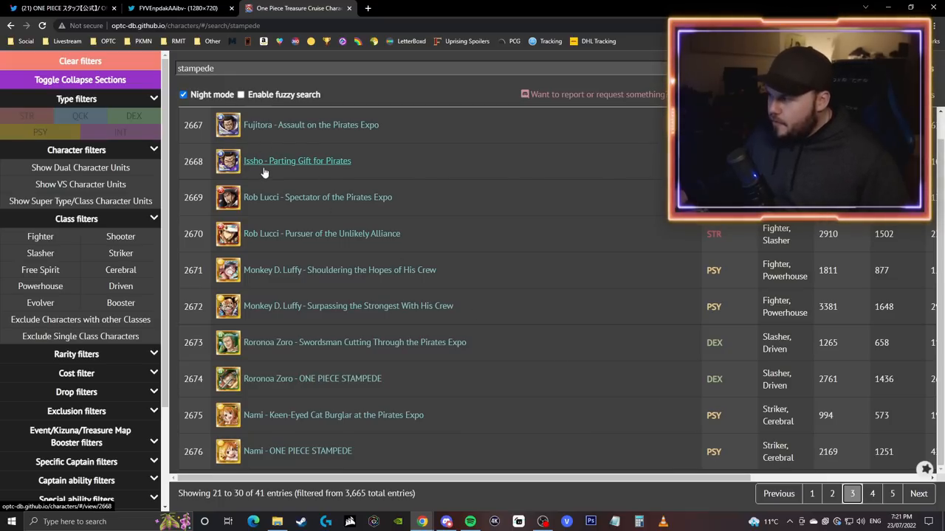
pyautogui.moveTo(283, 211)
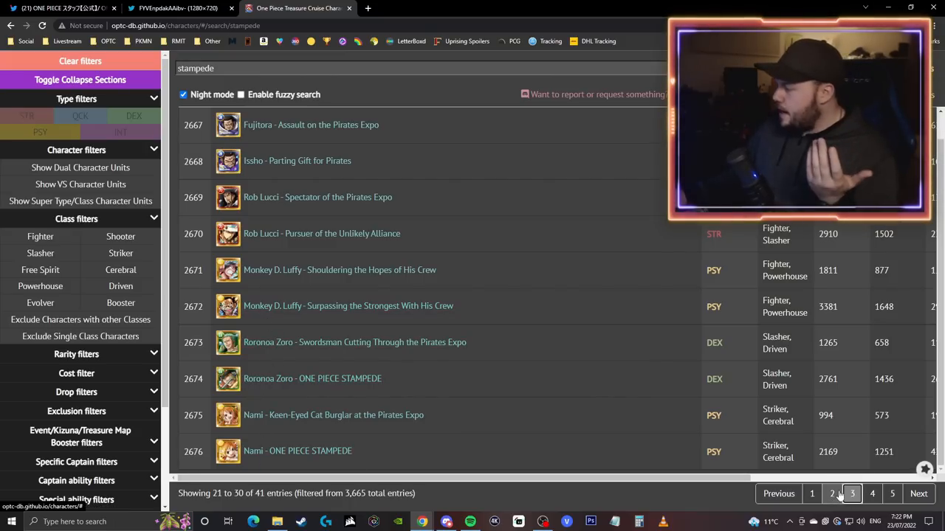
pyautogui.click(871, 494)
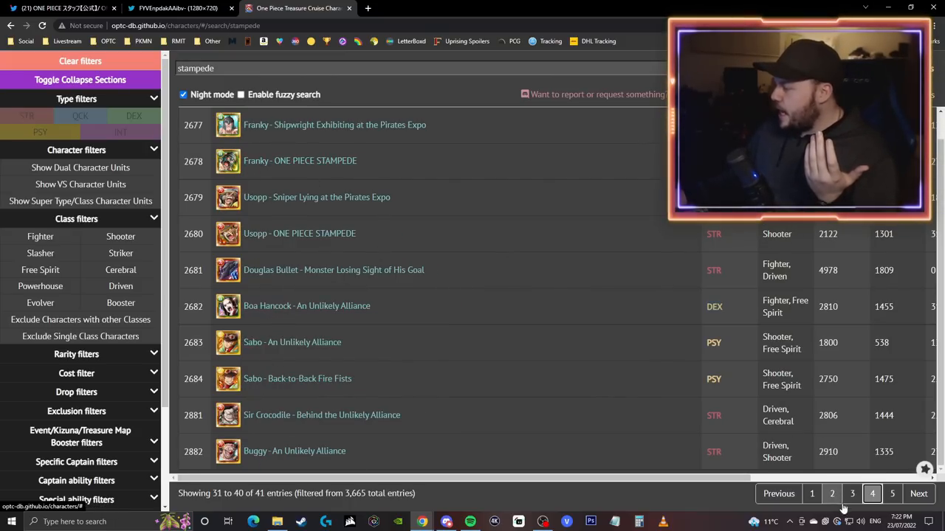
pyautogui.click(811, 494)
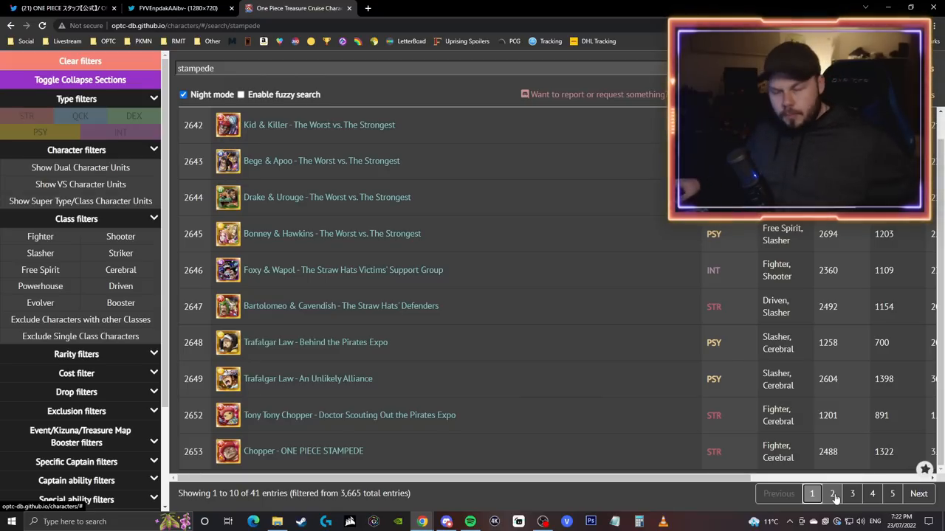
pyautogui.click(832, 494)
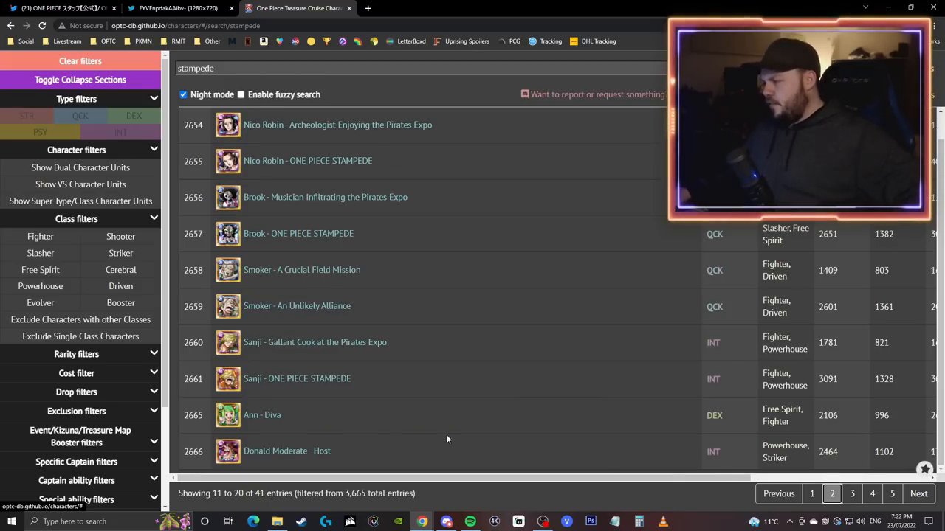
pyautogui.click(812, 494)
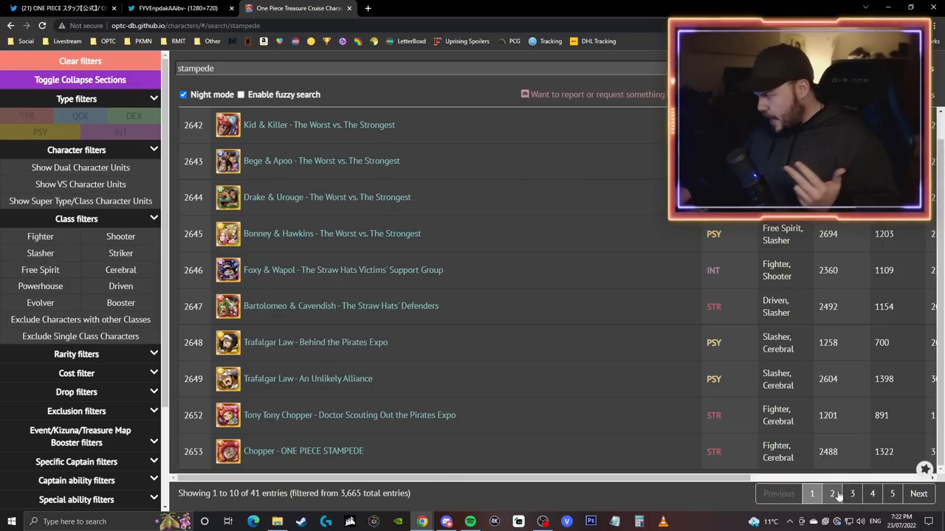
# Advance through pages 3 and 4 to the last page, showing entry 41, Buena Festa.
pyautogui.click(851, 493)
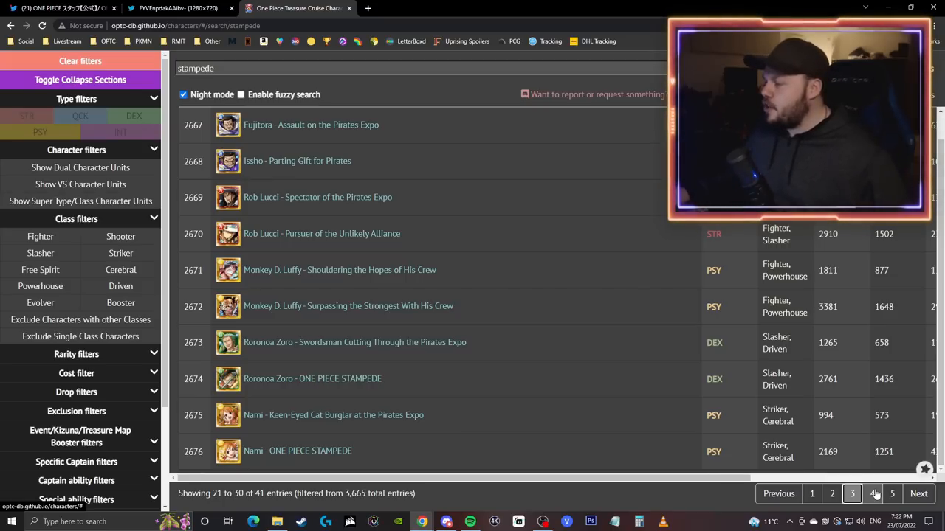
pyautogui.click(872, 493)
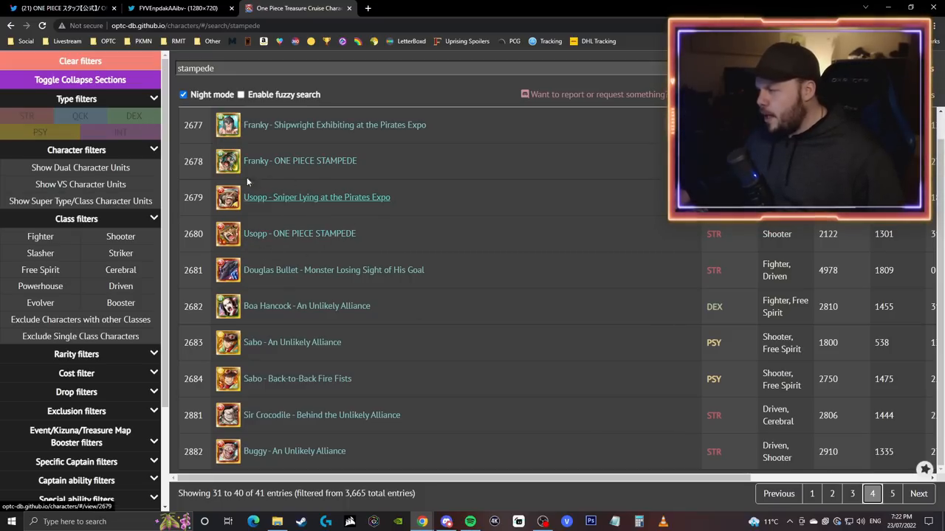
pyautogui.moveTo(286, 192)
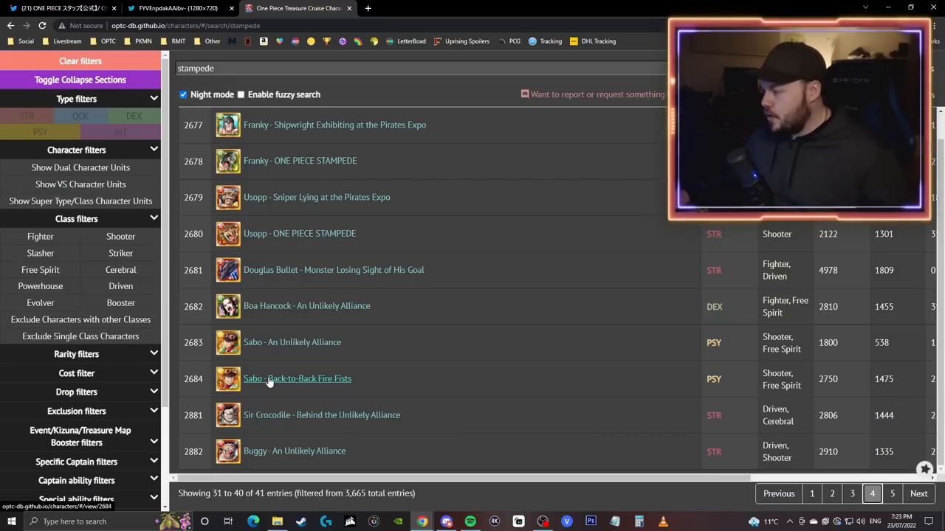
pyautogui.moveTo(274, 421)
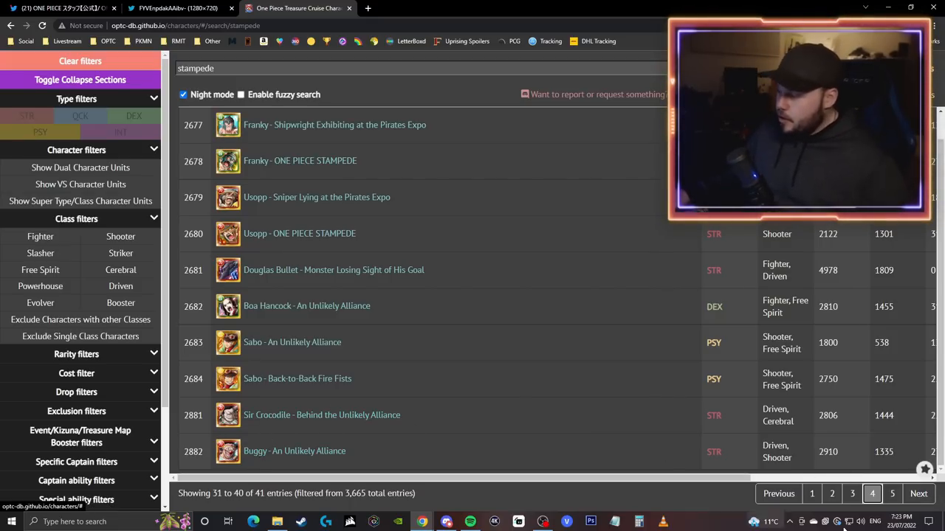
pyautogui.click(891, 494)
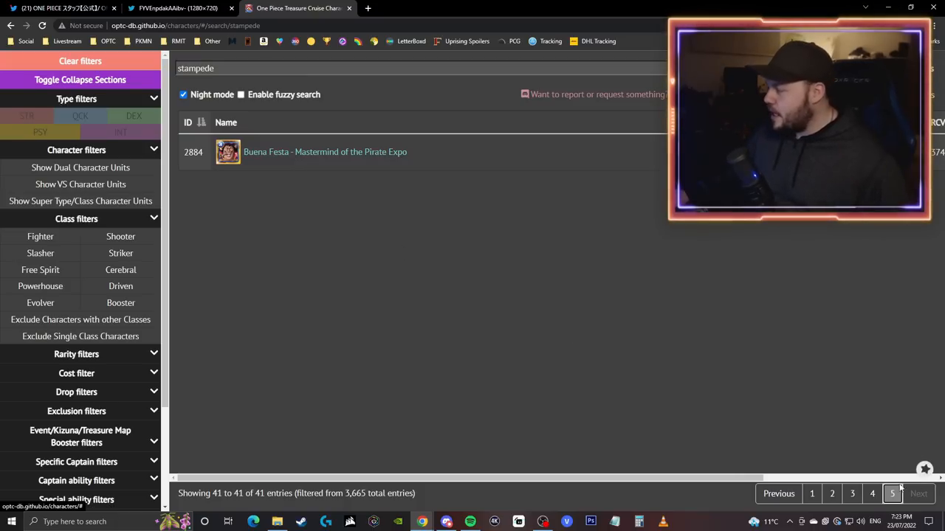
# Jump to page 4, then back to page 1 starting with Kid & Killer.
pyautogui.click(872, 494)
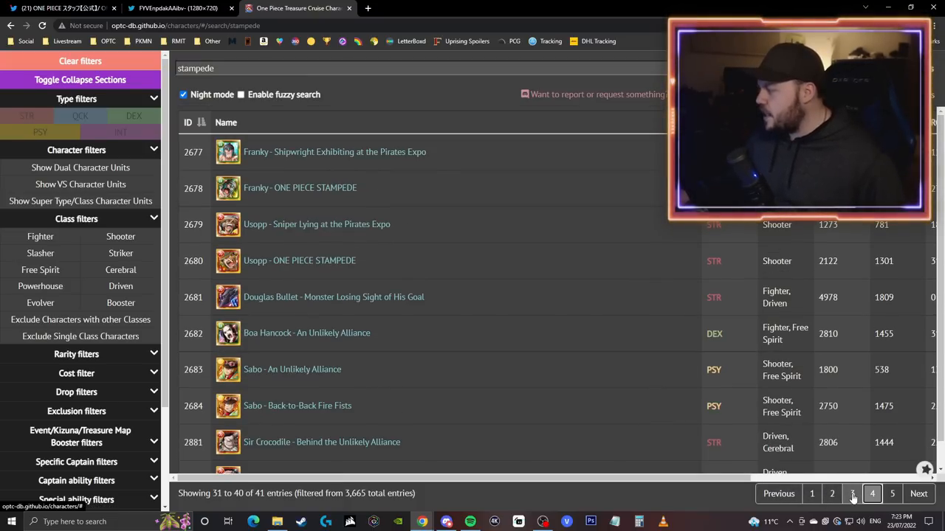
pyautogui.click(812, 494)
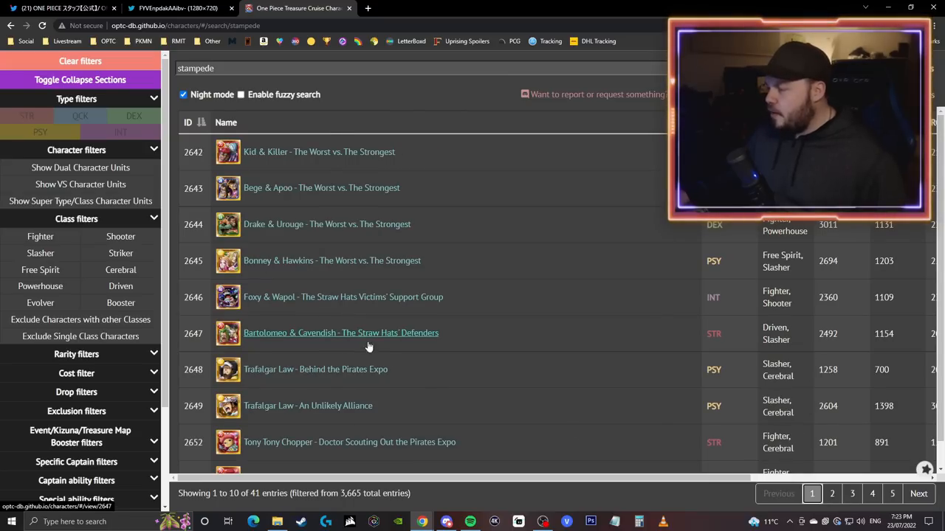
pyautogui.moveTo(365, 99)
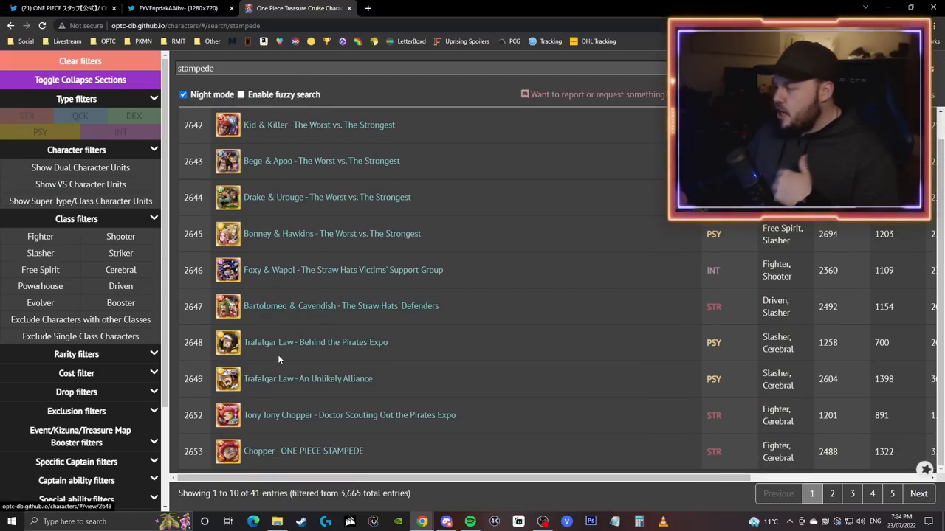
# Step through pages 2, 3 and 4 to the final page showing only Buena Festa.
pyautogui.click(831, 494)
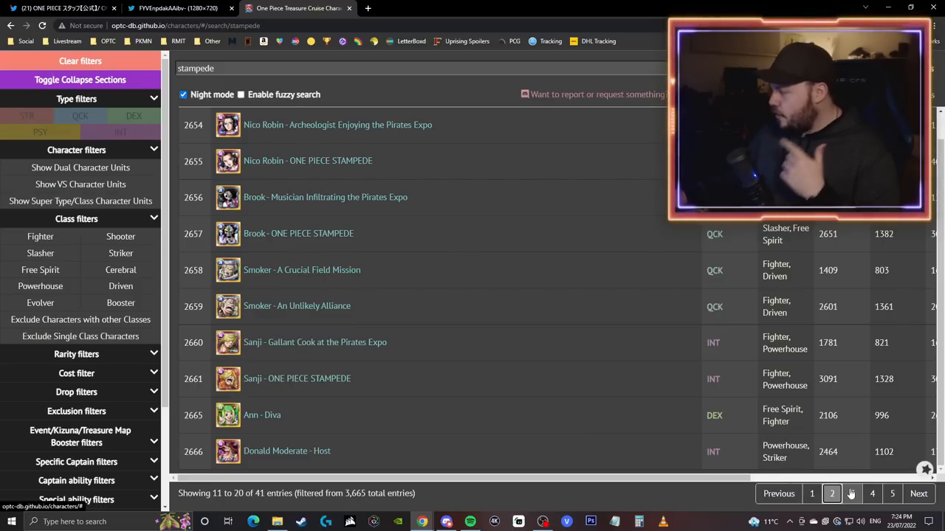
pyautogui.click(852, 494)
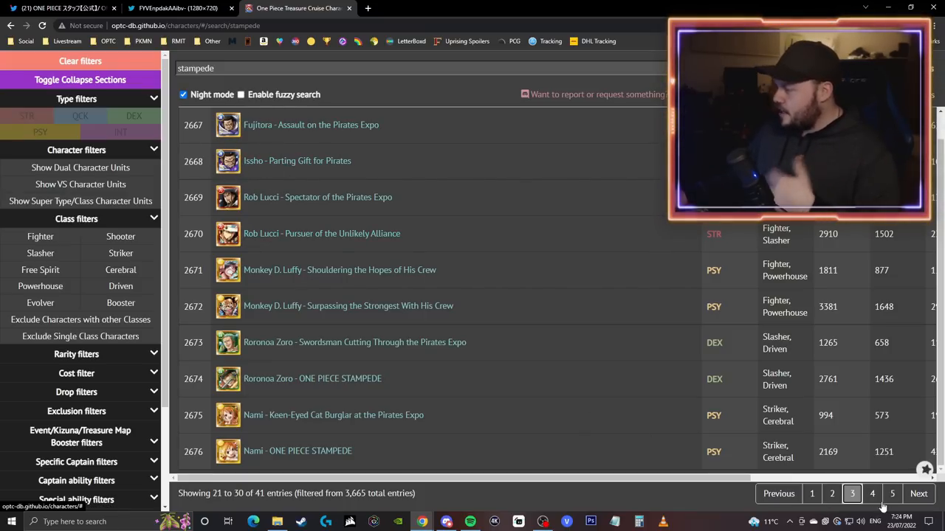
pyautogui.click(872, 494)
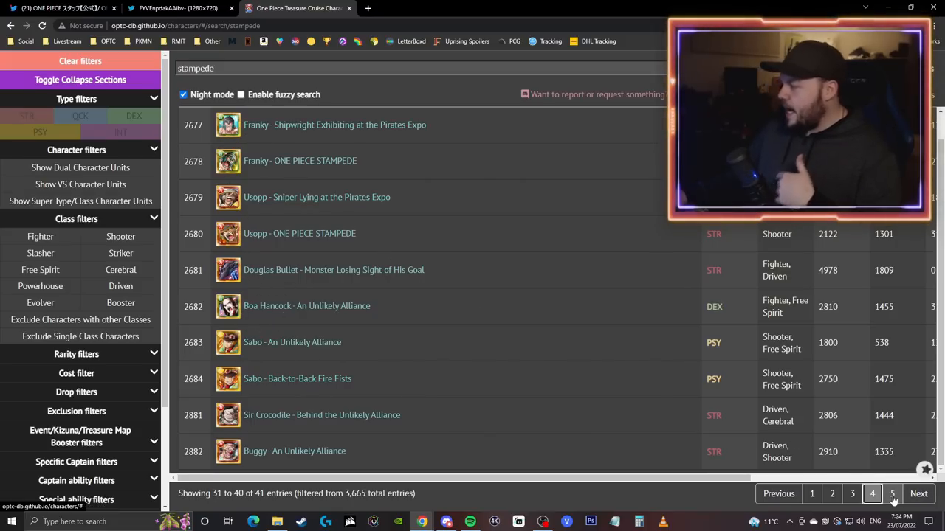
pyautogui.click(892, 494)
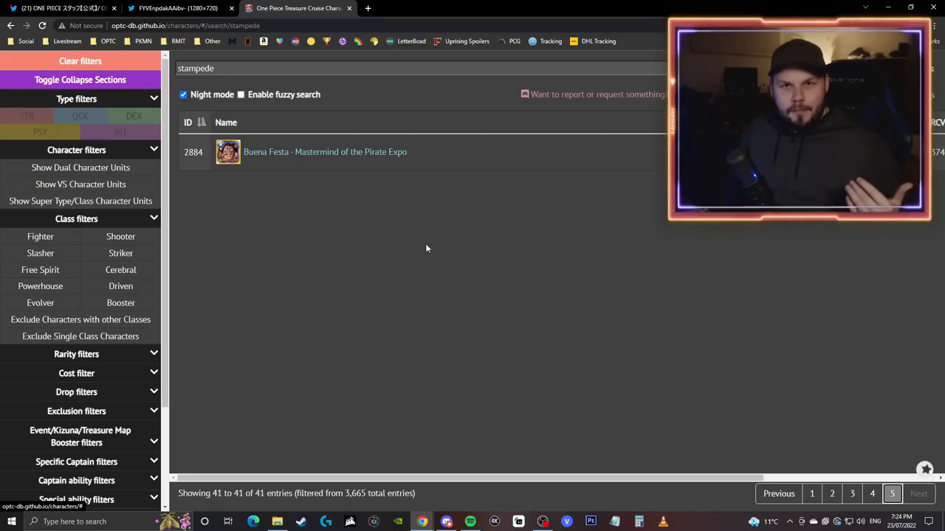
# Return to page 4 for Douglas Bullet, then switch back to the announcement image tab.
pyautogui.click(872, 494)
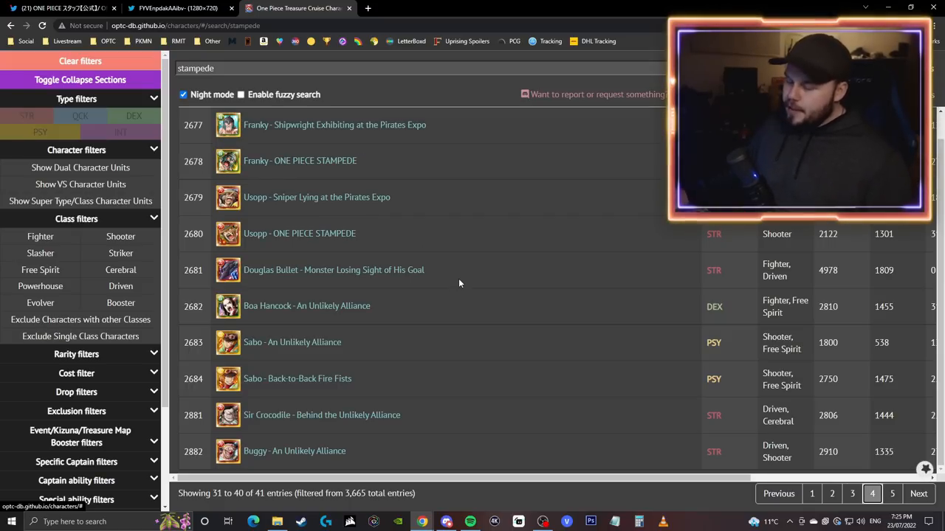
pyautogui.moveTo(330, 287)
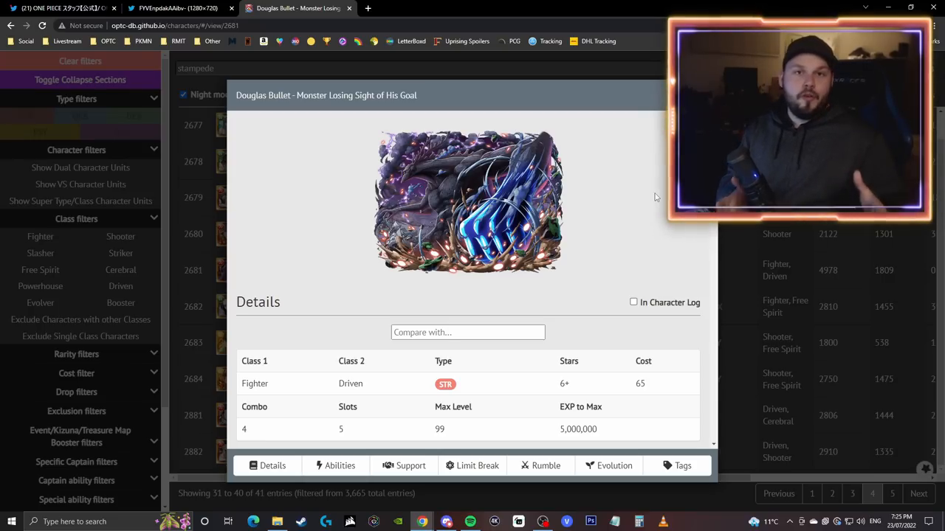
pyautogui.click(173, 8)
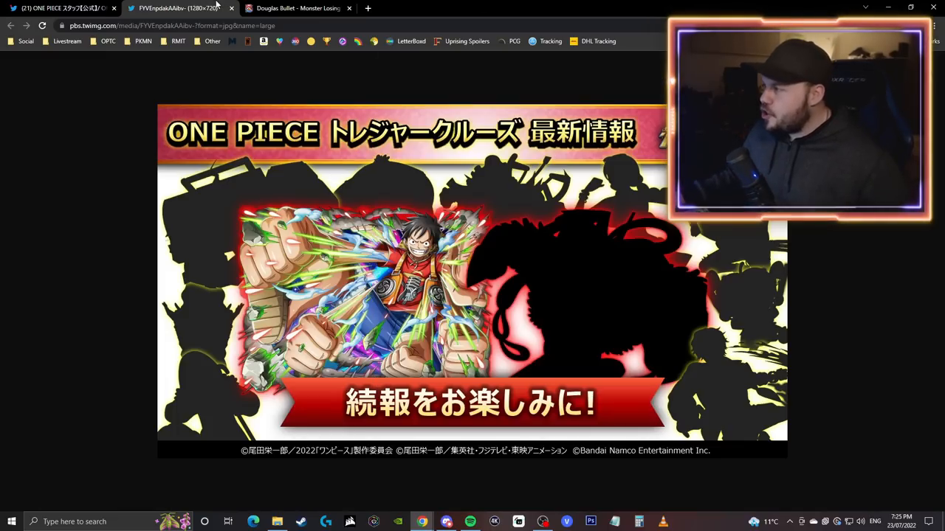